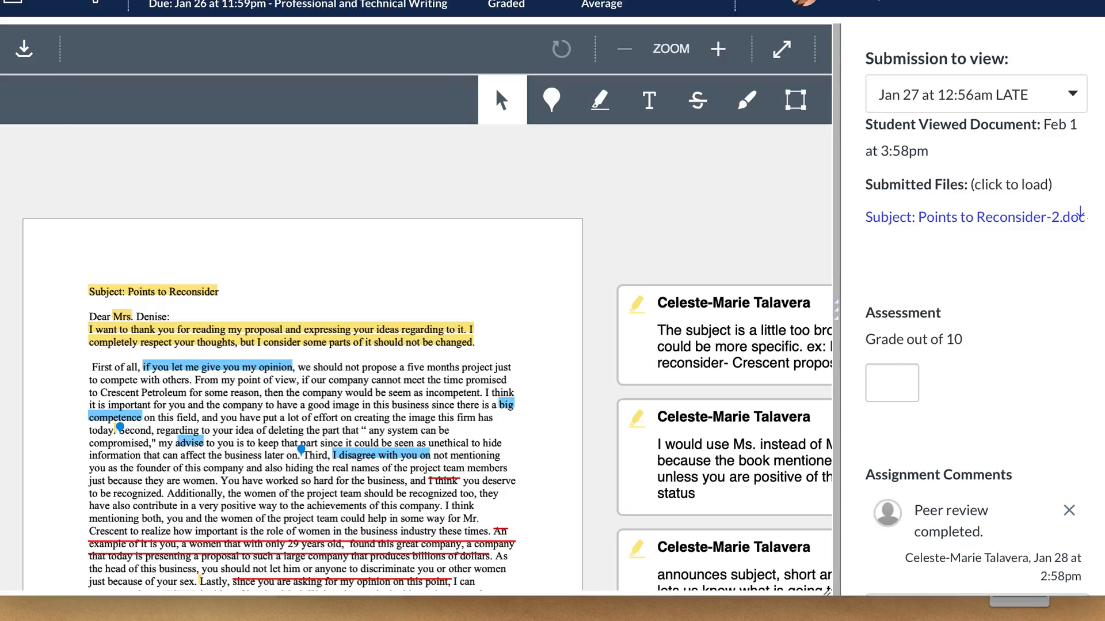
- Select the reviewing student from the student list to load her Crescent Petroleum email submission
scroll("up", 3)
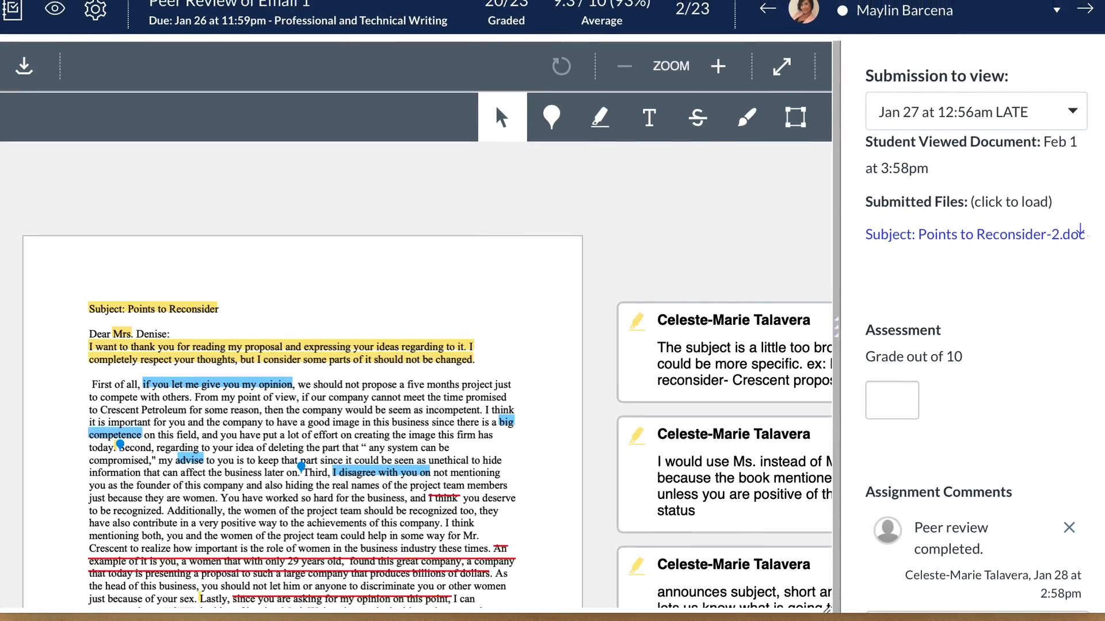
mouse_move(773, 293)
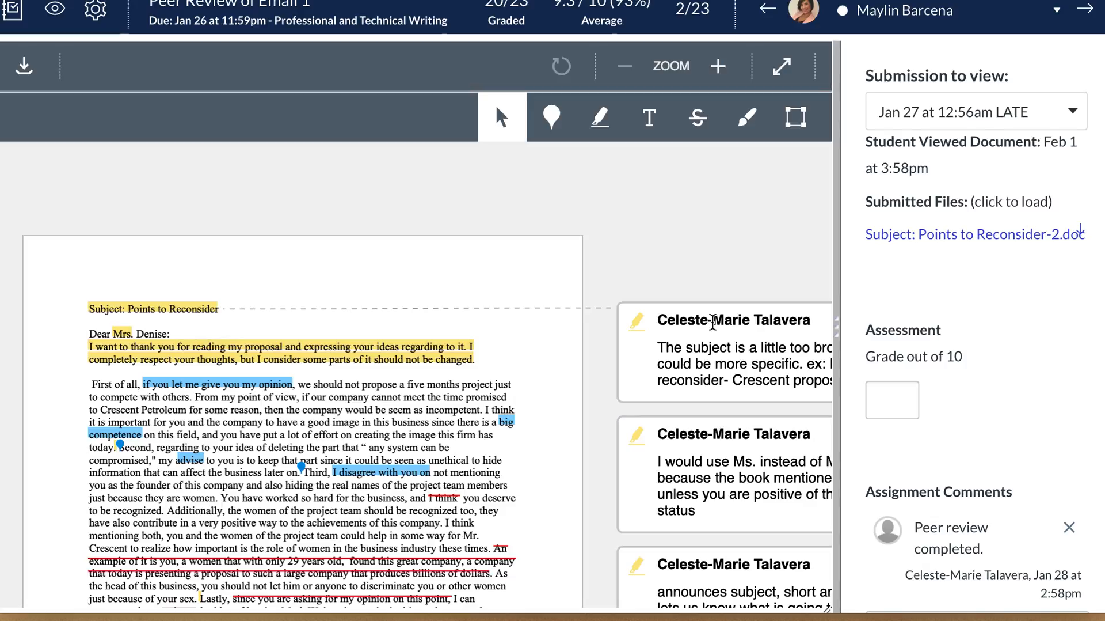
scroll("down", 3)
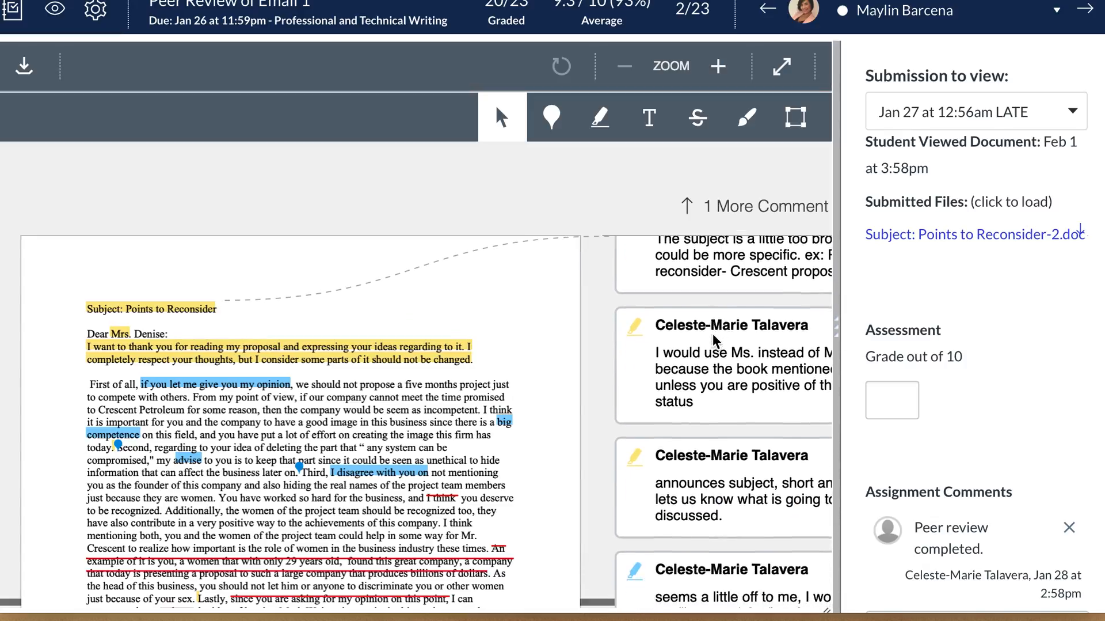
scroll("down", 3)
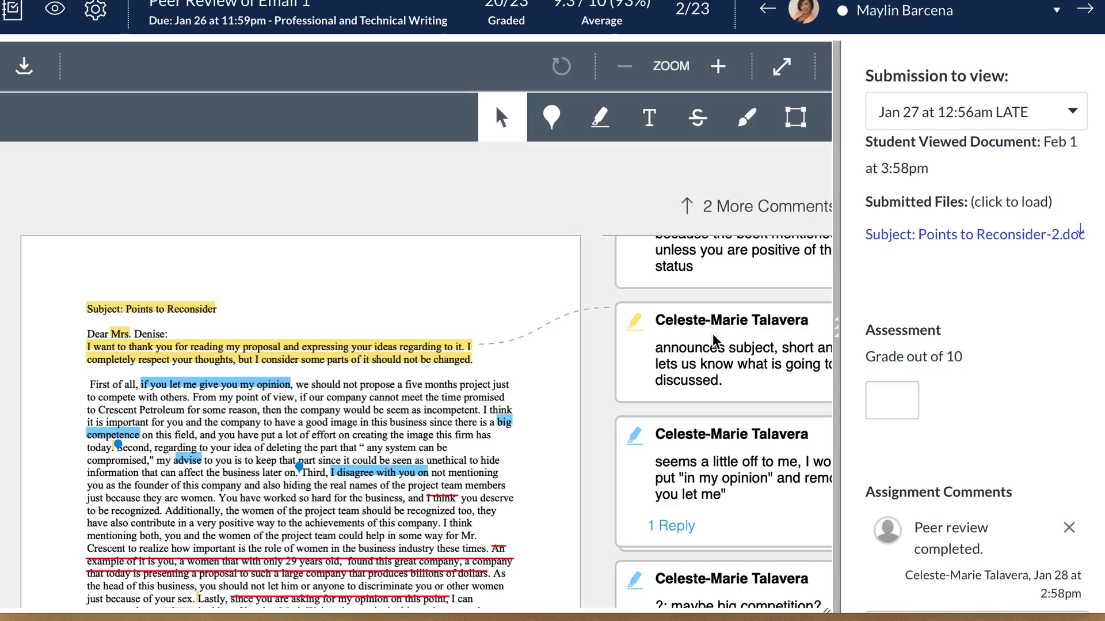
scroll("down", 3)
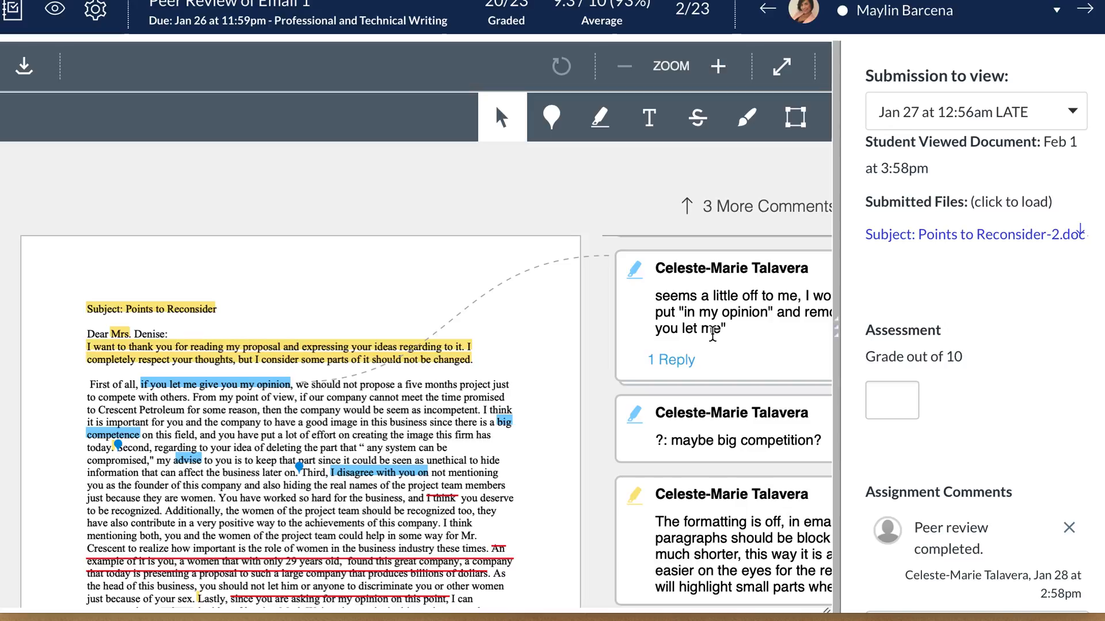
mouse_move(976, 143)
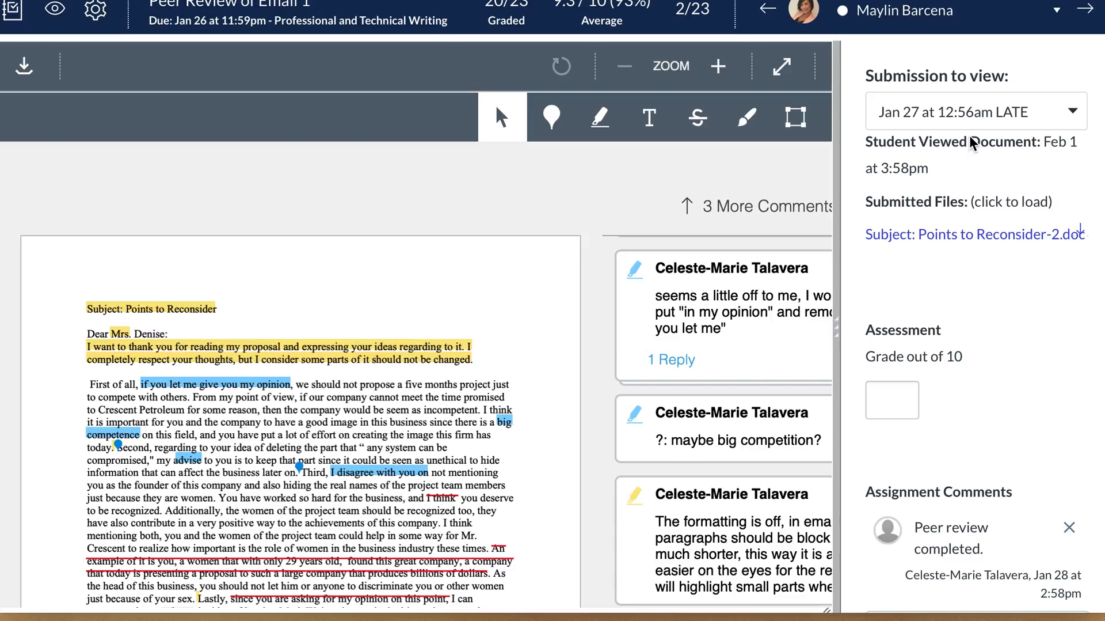
mouse_move(949, 431)
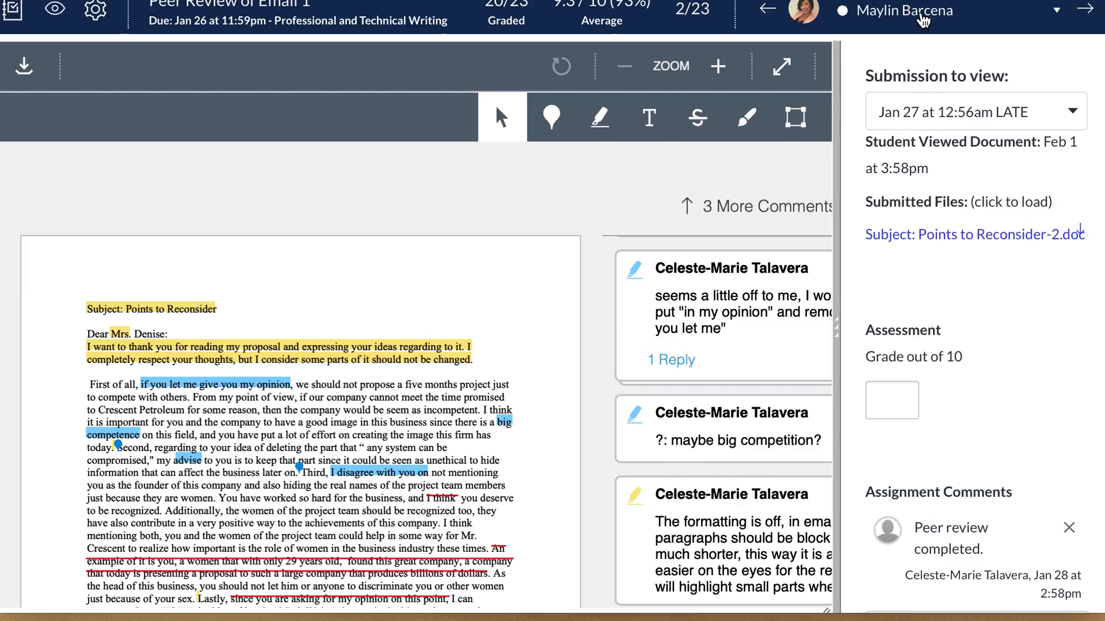
mouse_move(702, 356)
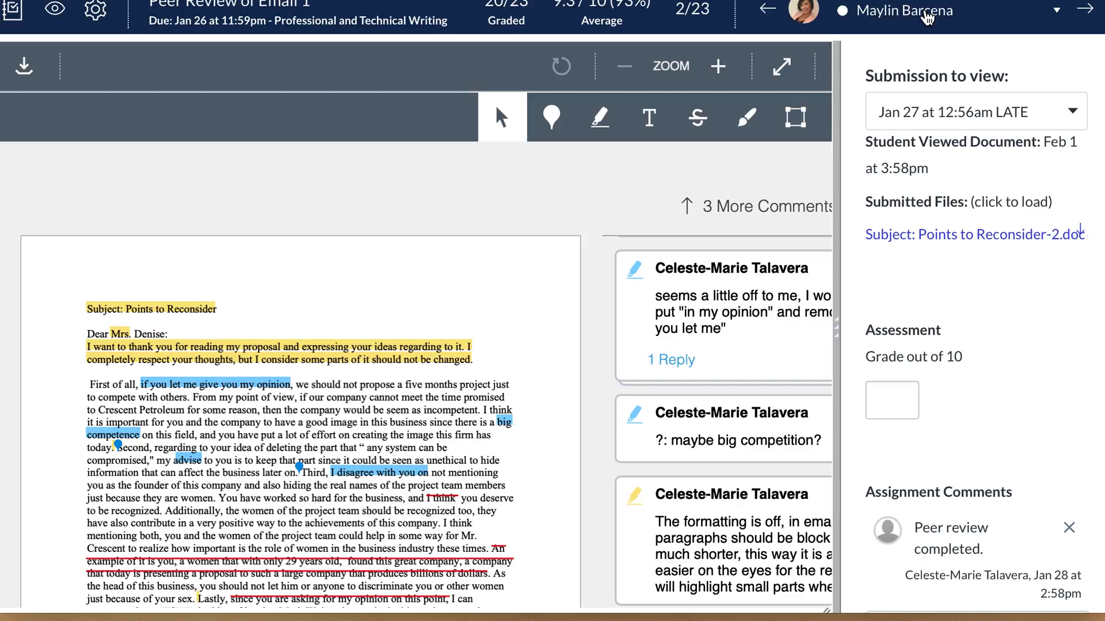
mouse_move(754, 366)
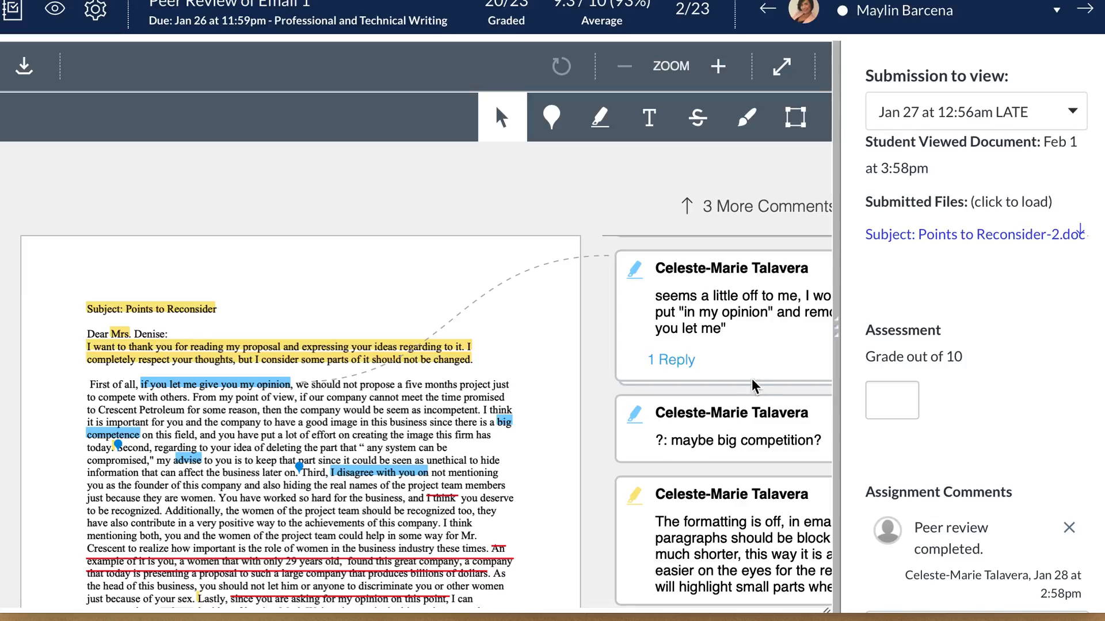
mouse_move(740, 355)
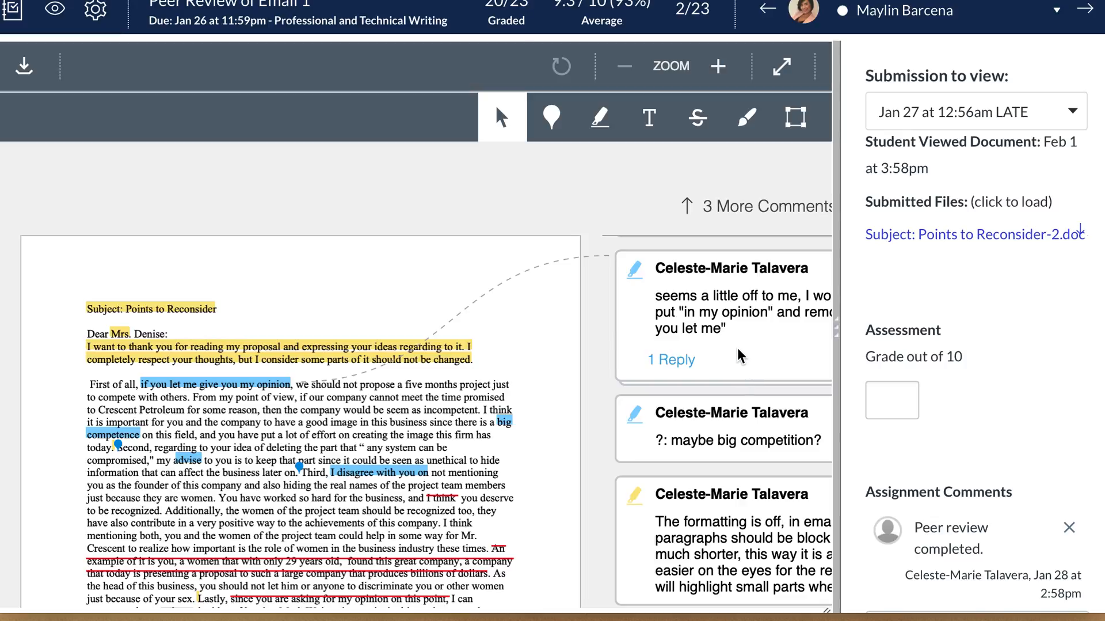
mouse_move(765, 274)
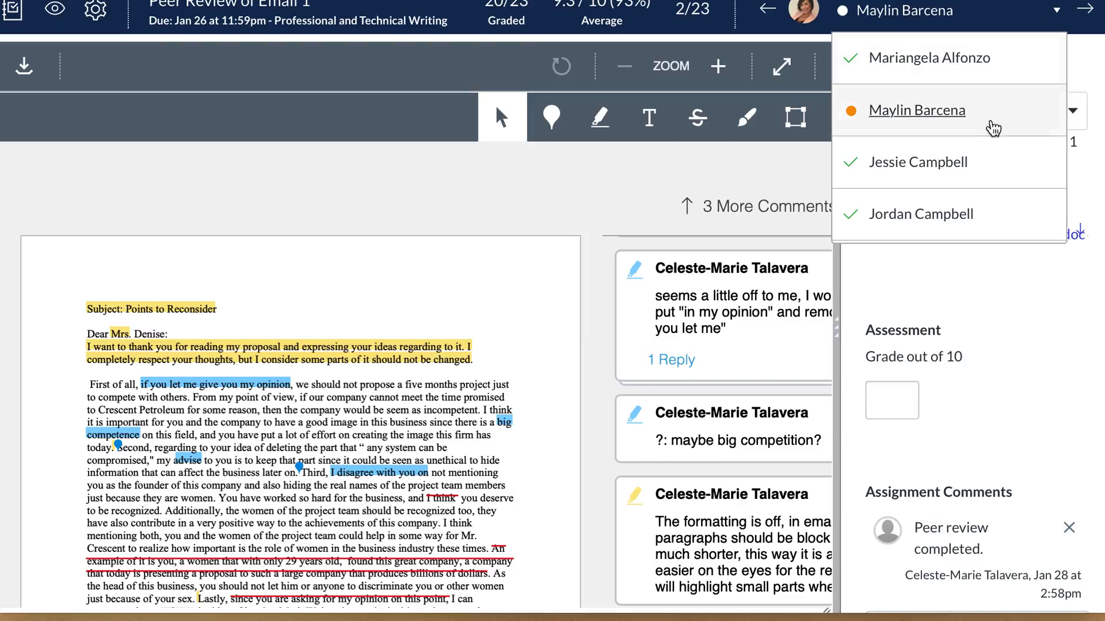
scroll("down", 3)
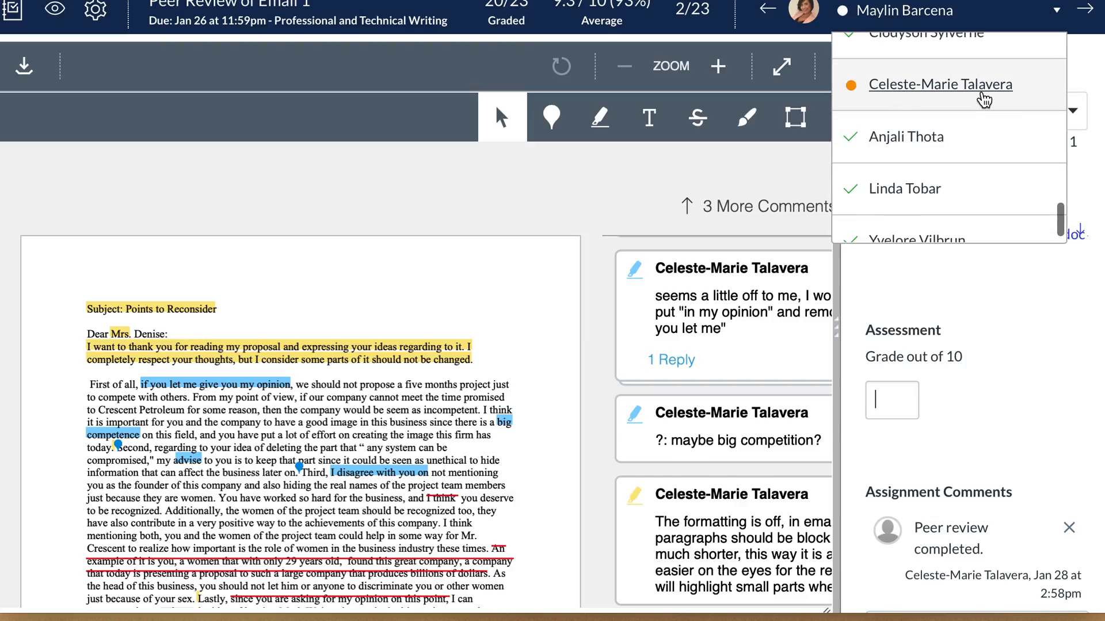
left_click(940, 84)
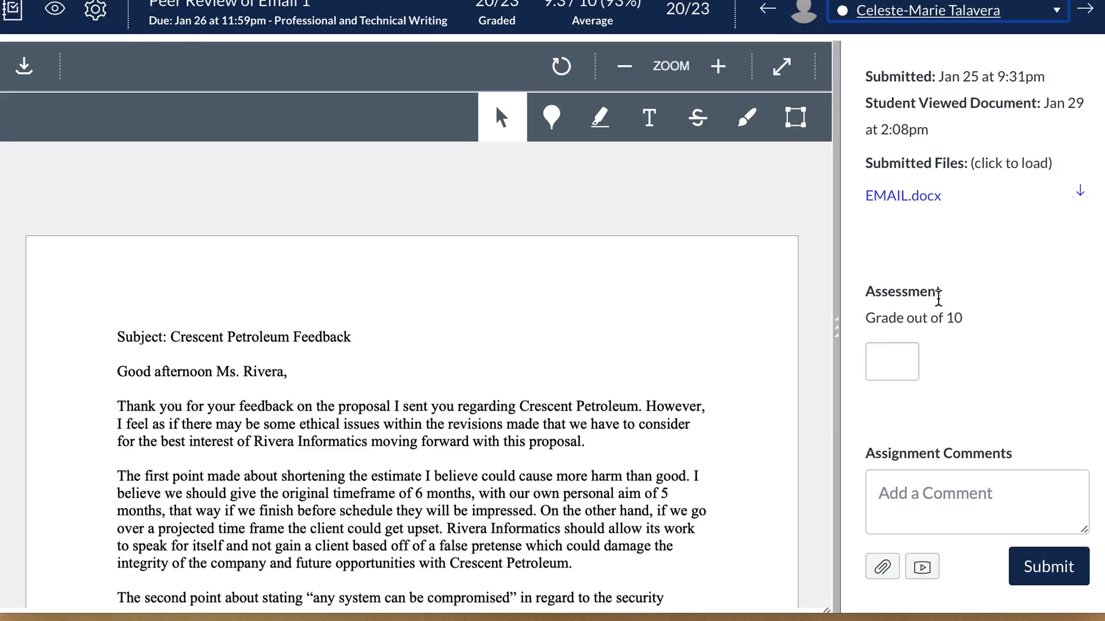
mouse_move(935, 511)
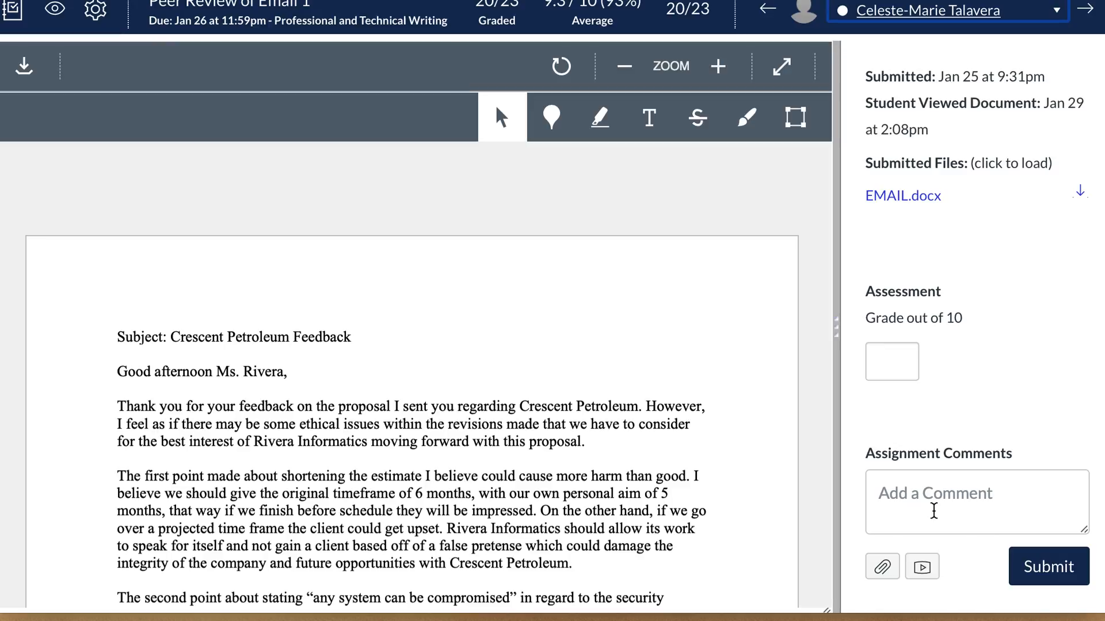
mouse_move(938, 21)
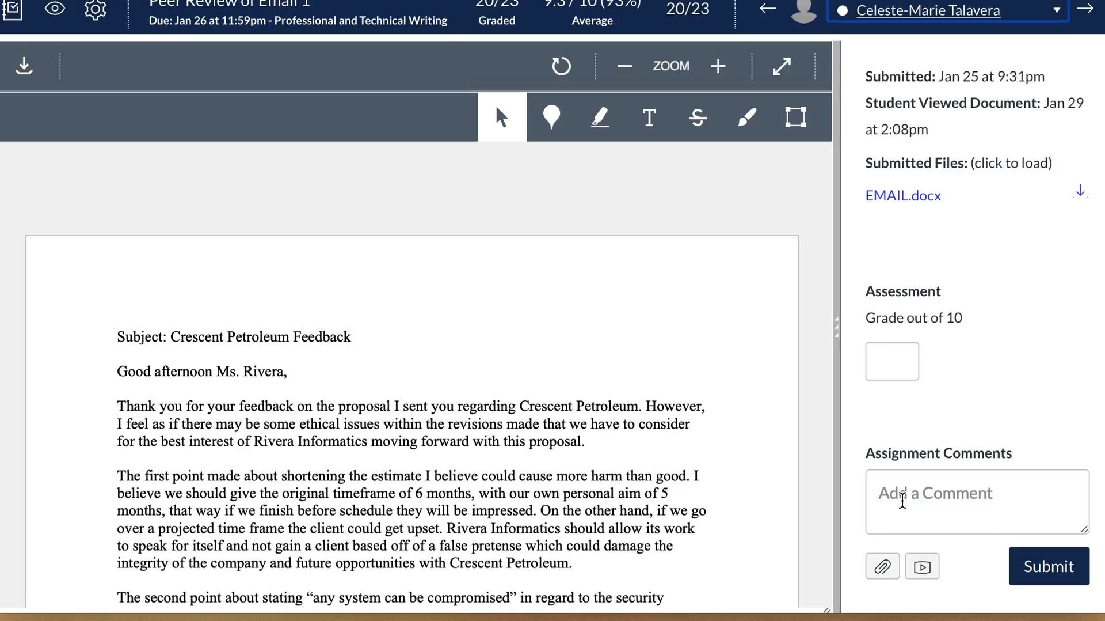
mouse_move(778, 544)
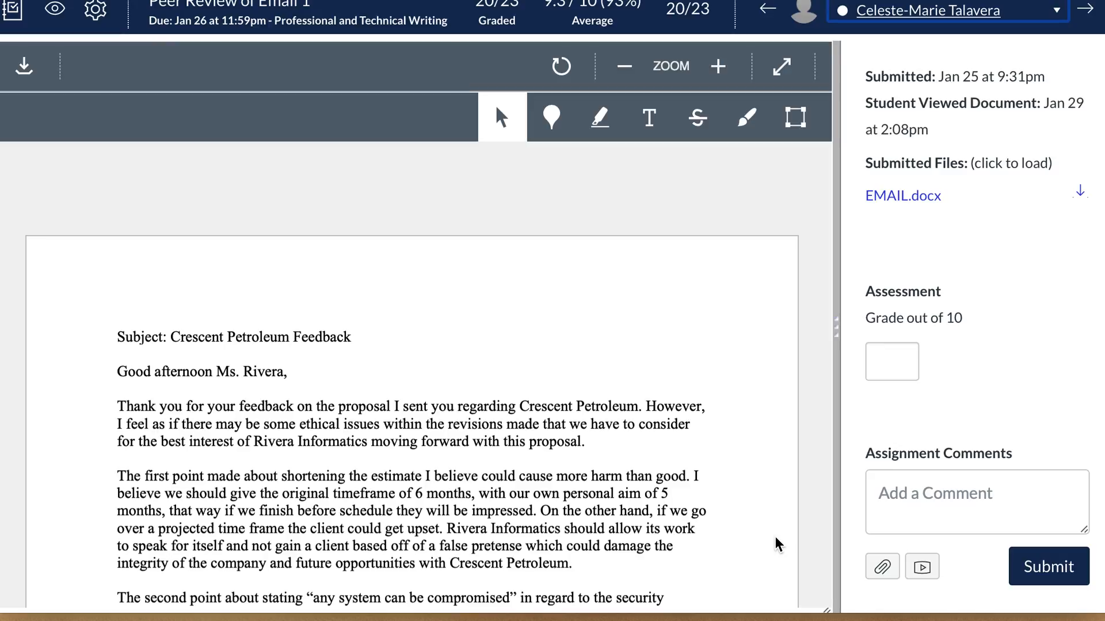
scroll("up", 3)
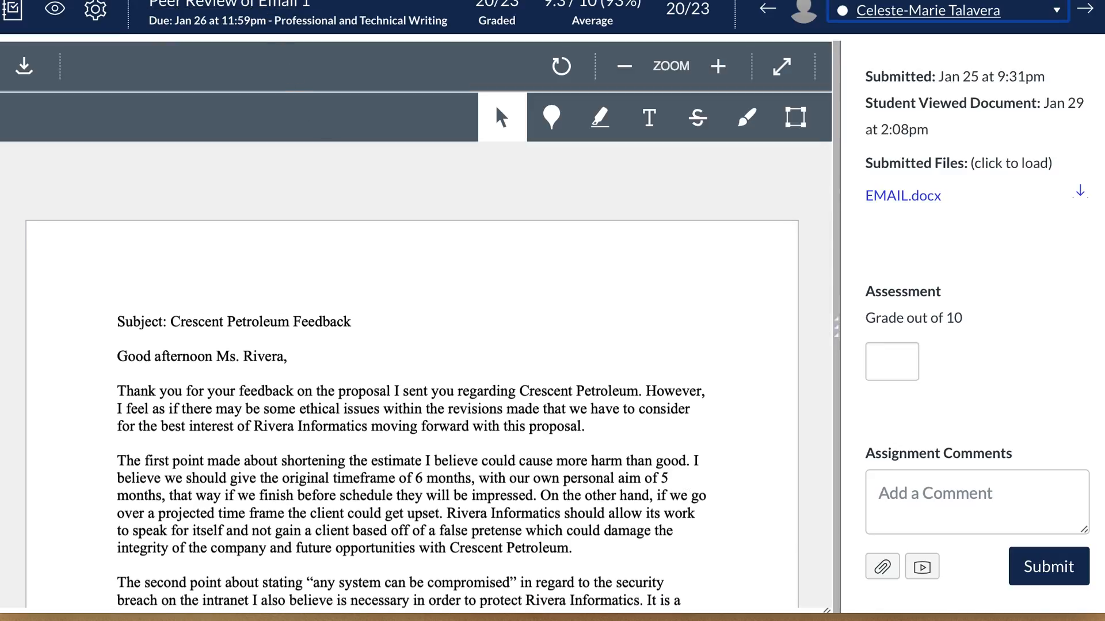
scroll("up", 3)
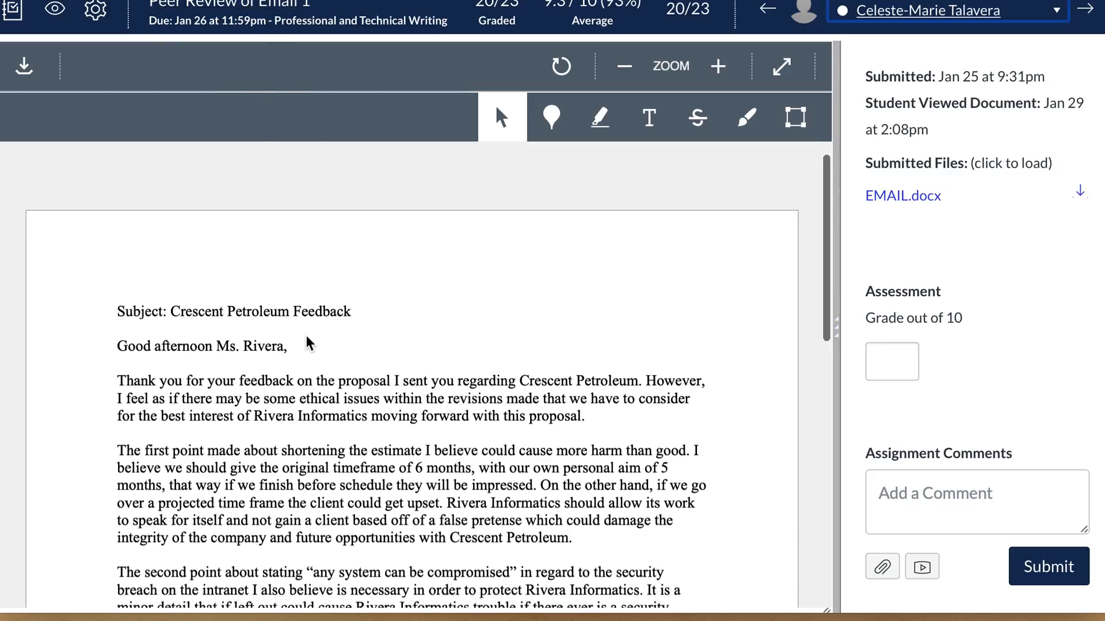
scroll("down", 3)
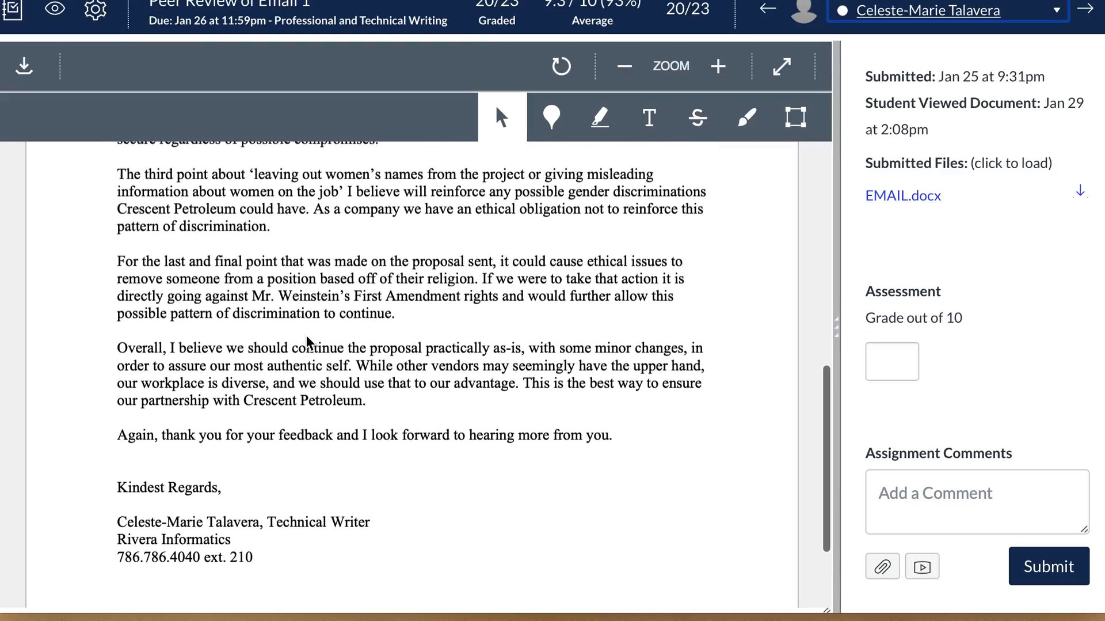
scroll("up", 3)
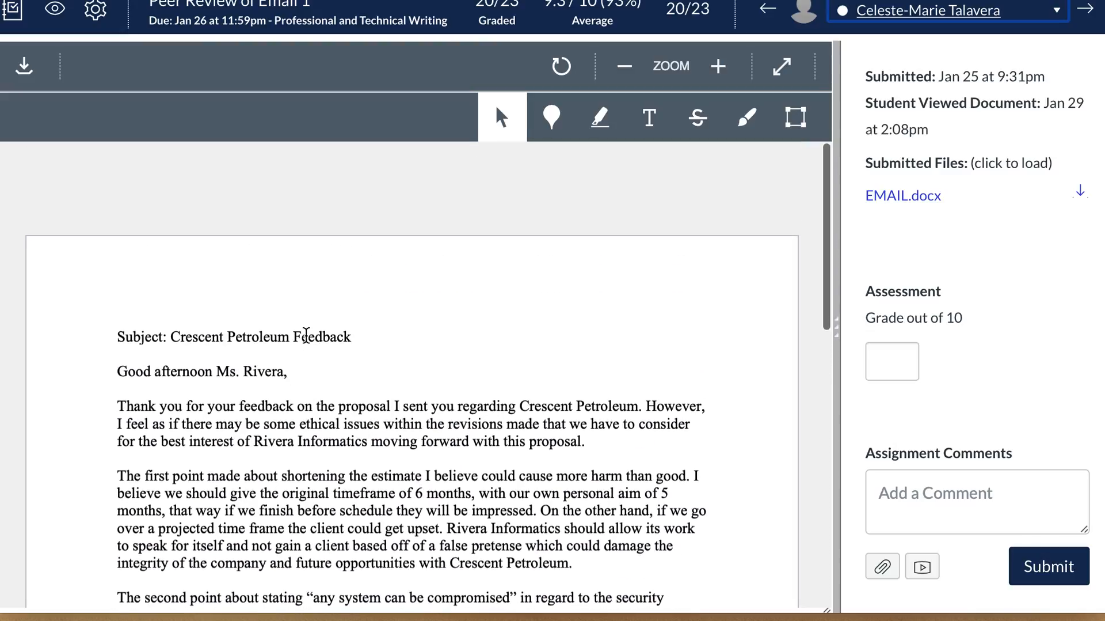
scroll("down", 3)
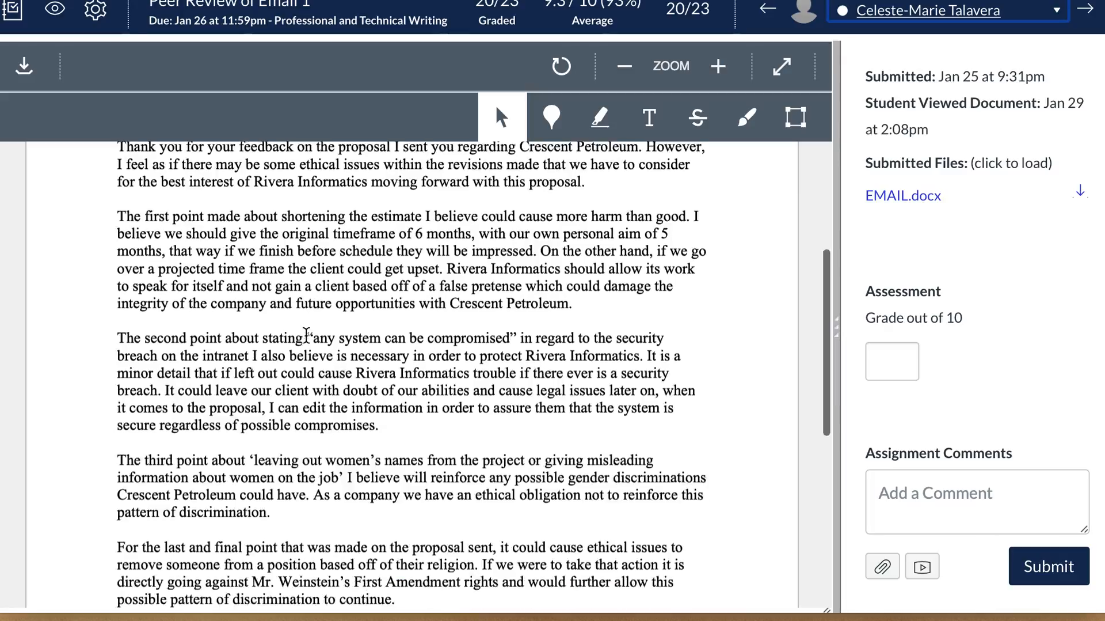
scroll("up", 3)
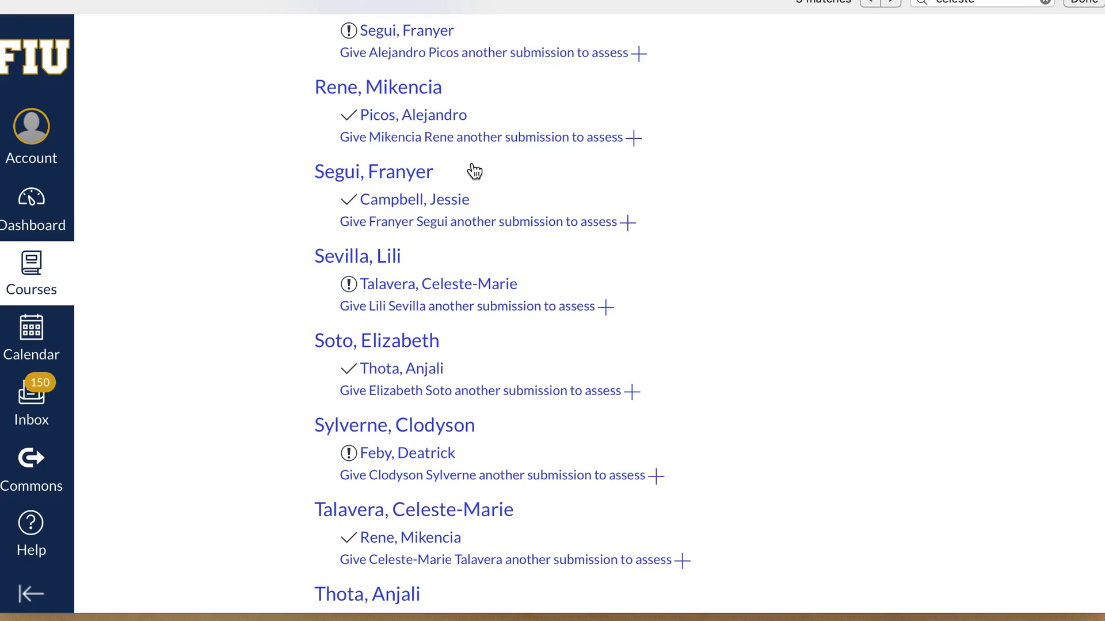
- Open the pending (!) reviewee under the reviewer to load her ungraded email submission in SpeedGrader
scroll("up", 3)
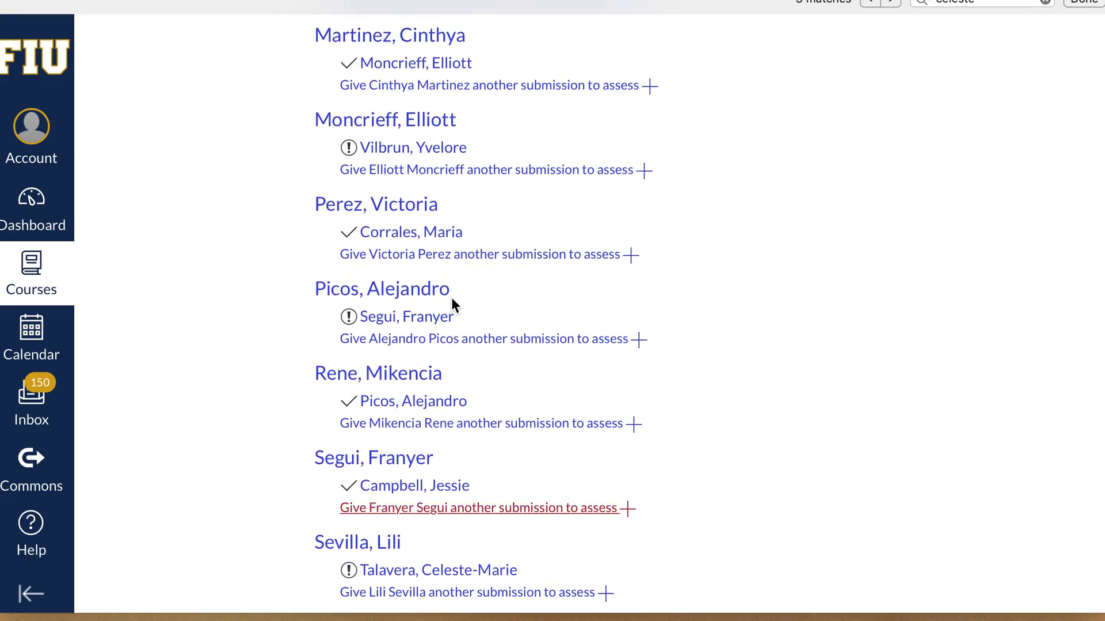
scroll("down", 3)
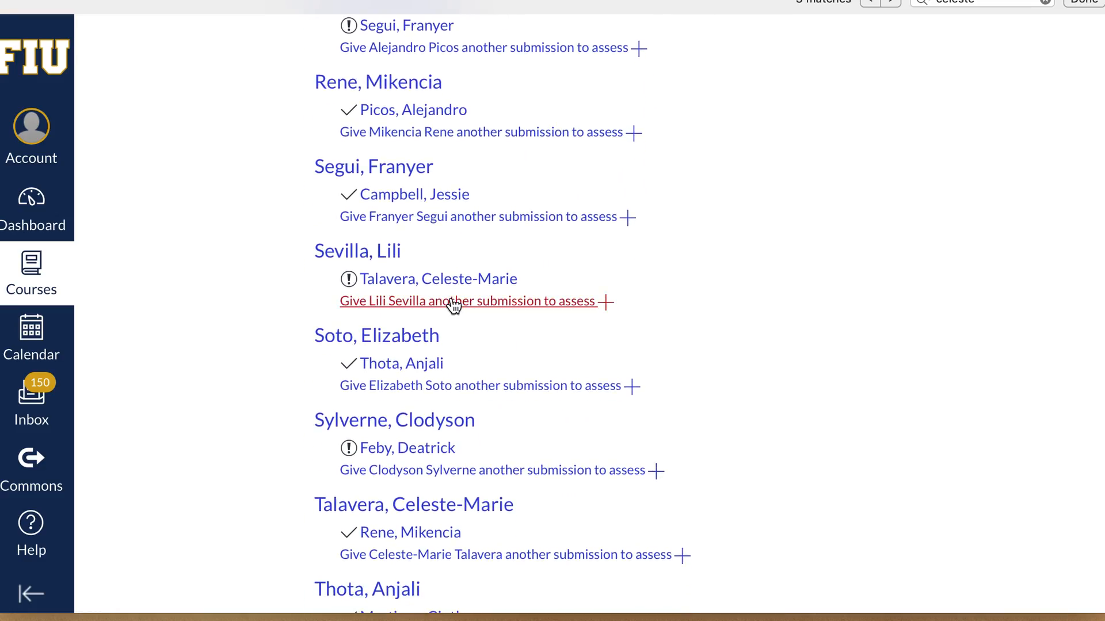
mouse_move(351, 236)
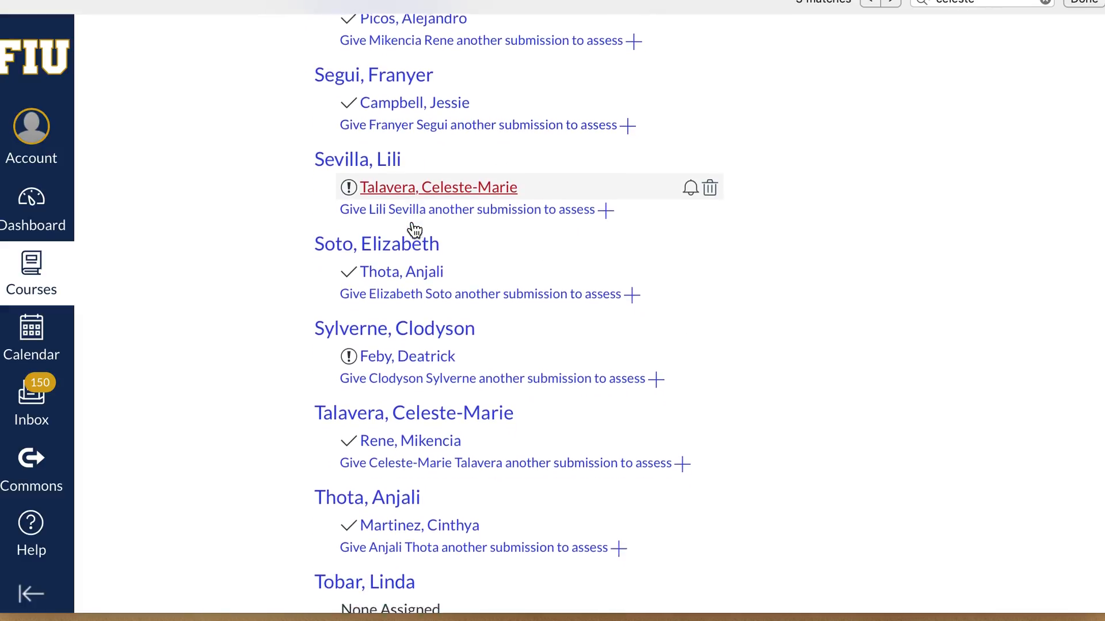
left_click(438, 187)
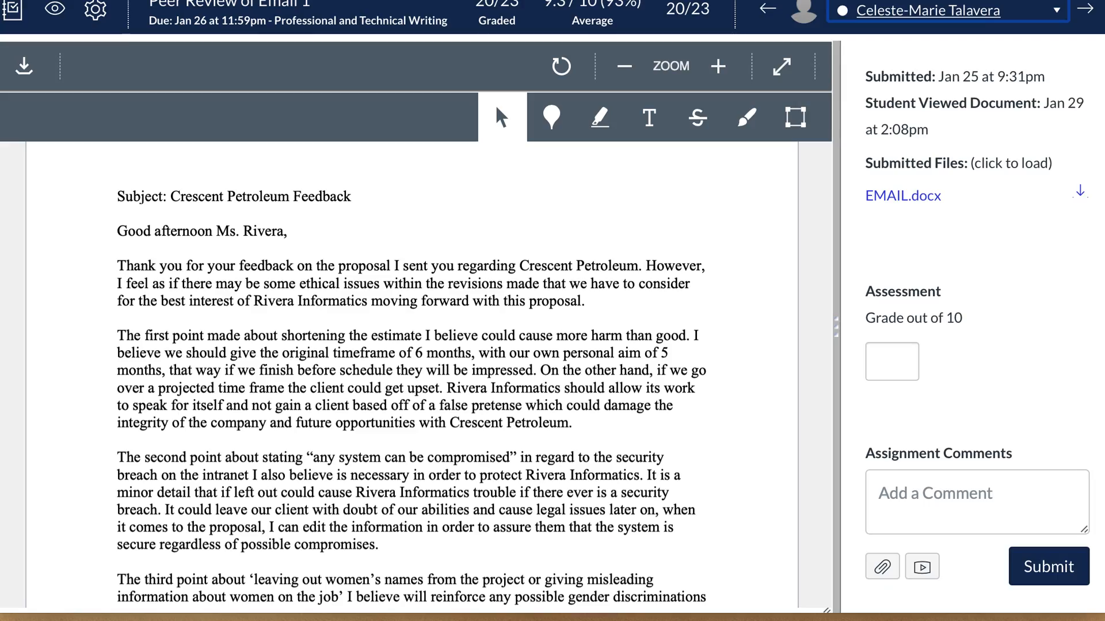
mouse_move(642, 323)
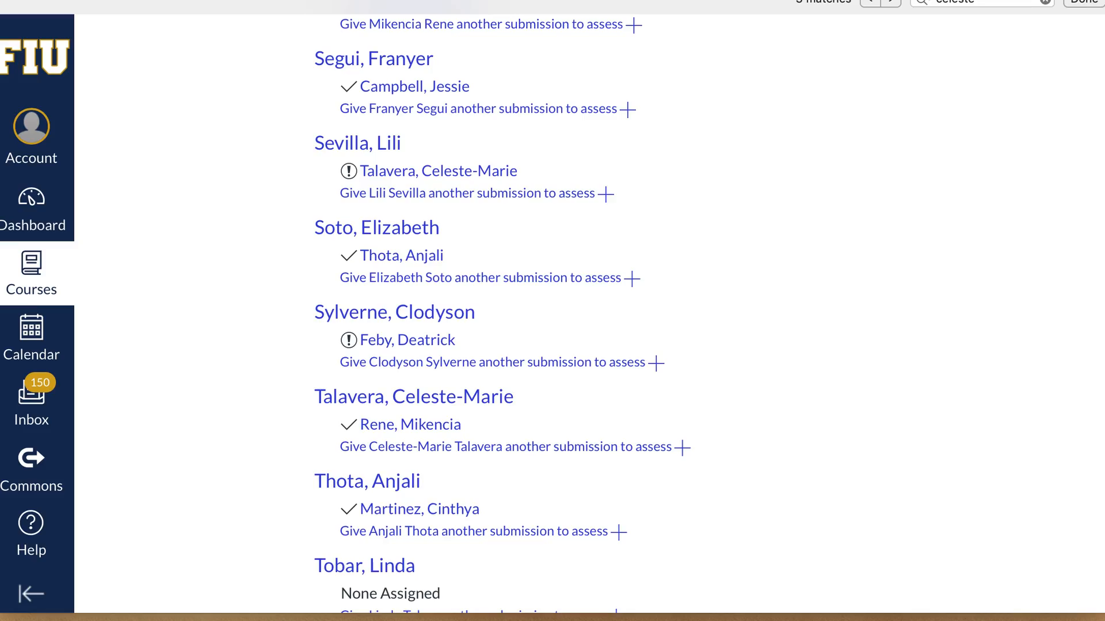
mouse_move(355, 228)
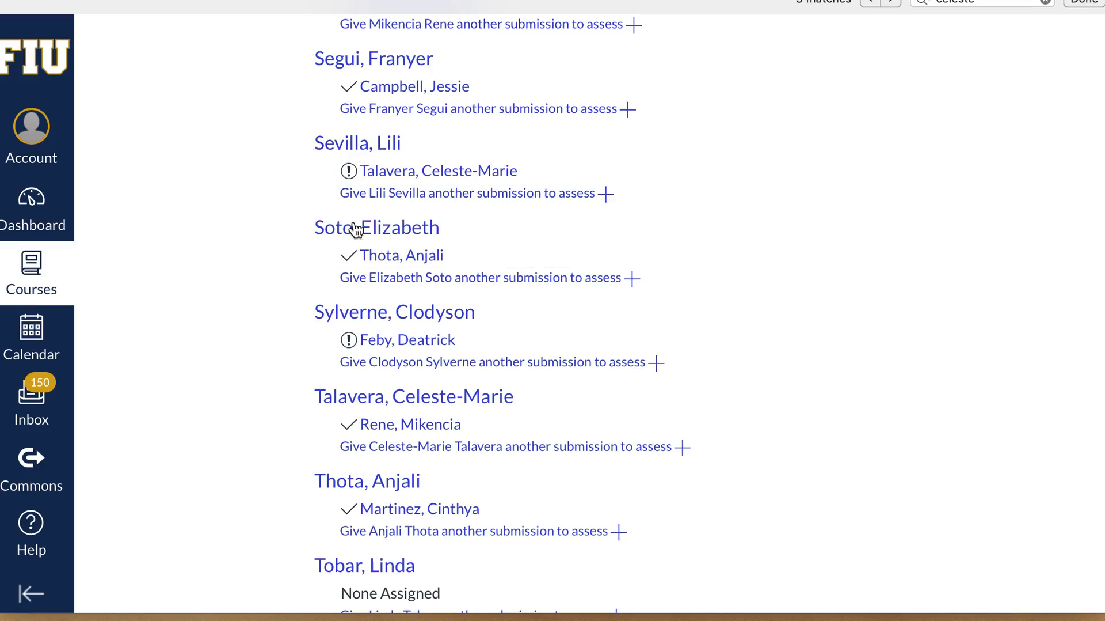
scroll("down", 3)
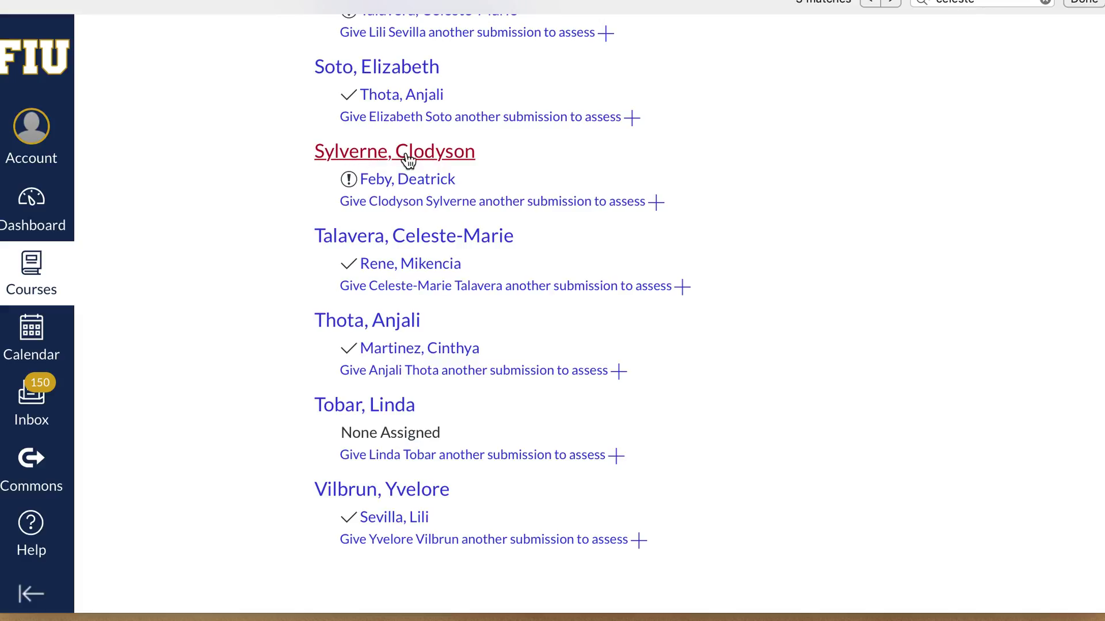
mouse_move(385, 187)
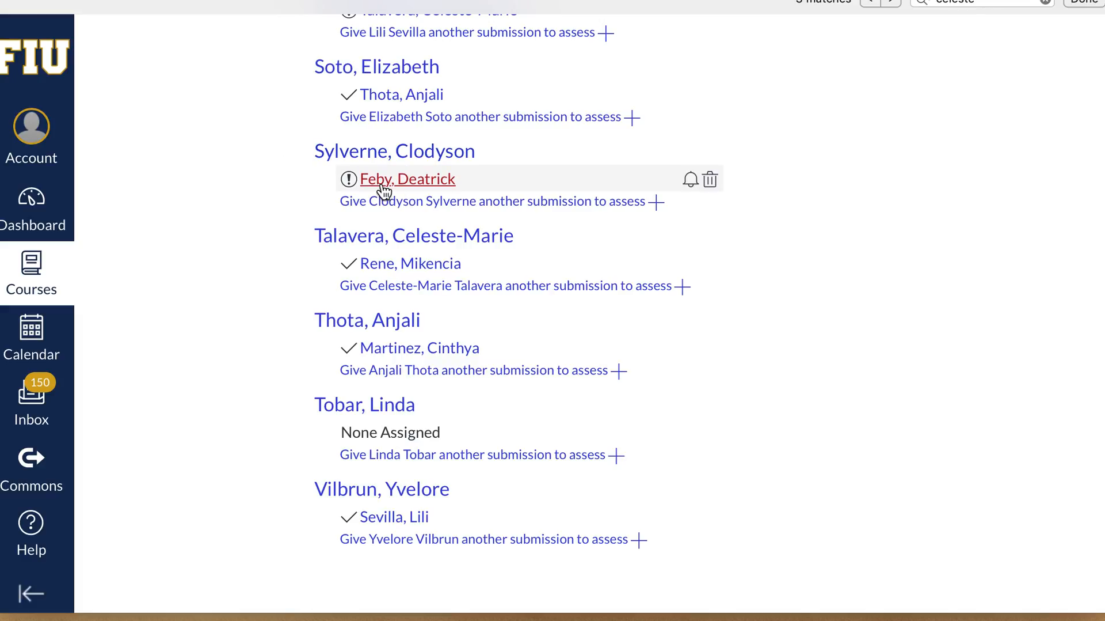
mouse_move(369, 169)
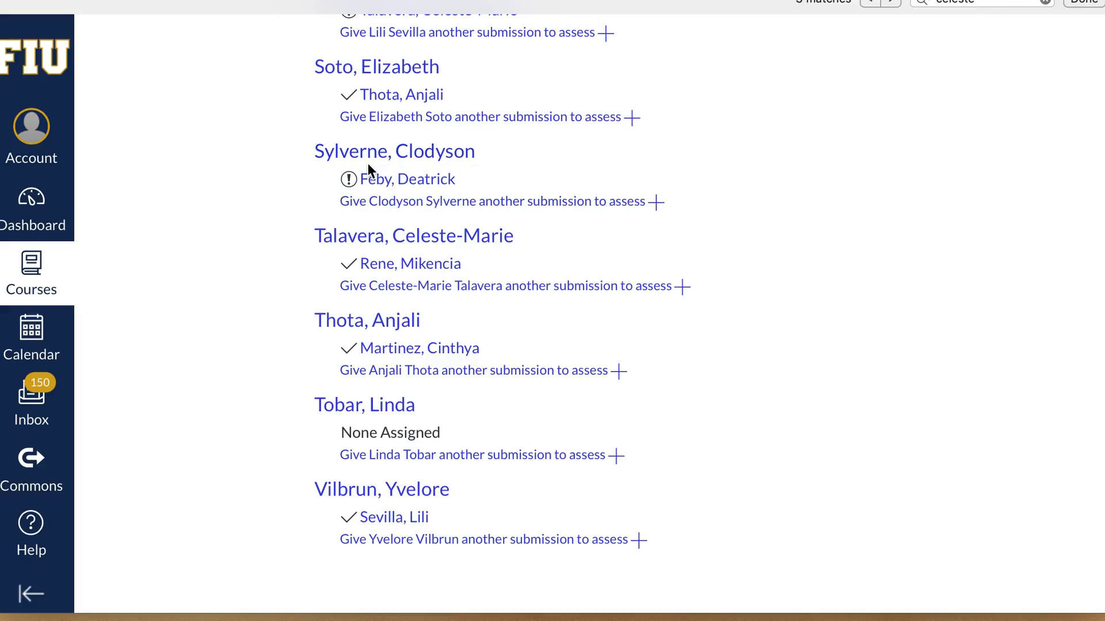
mouse_move(406, 178)
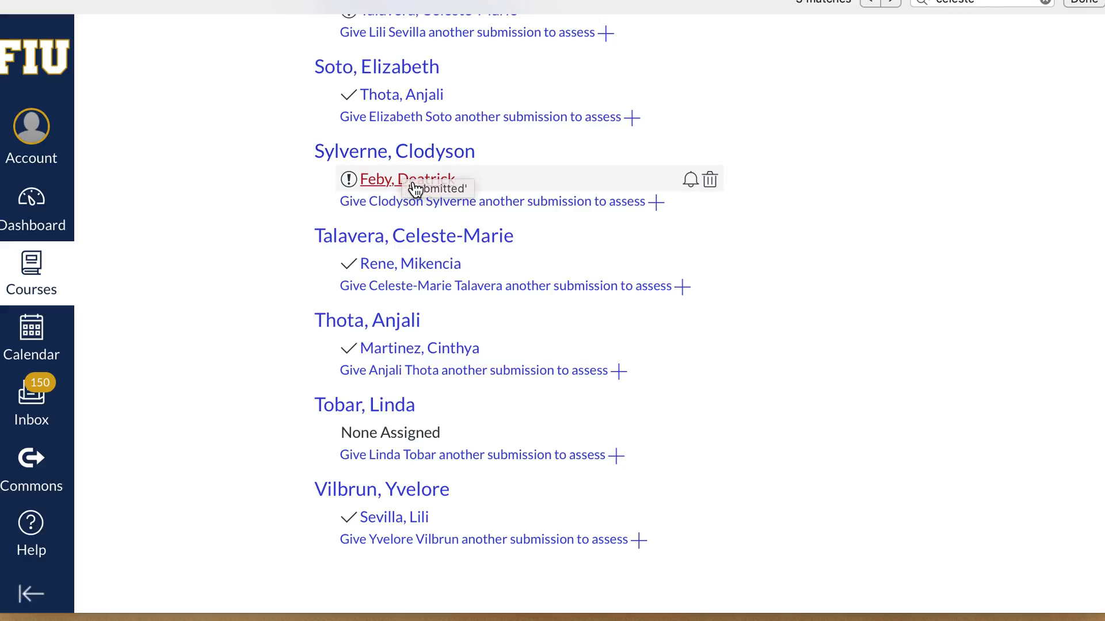
mouse_move(414, 194)
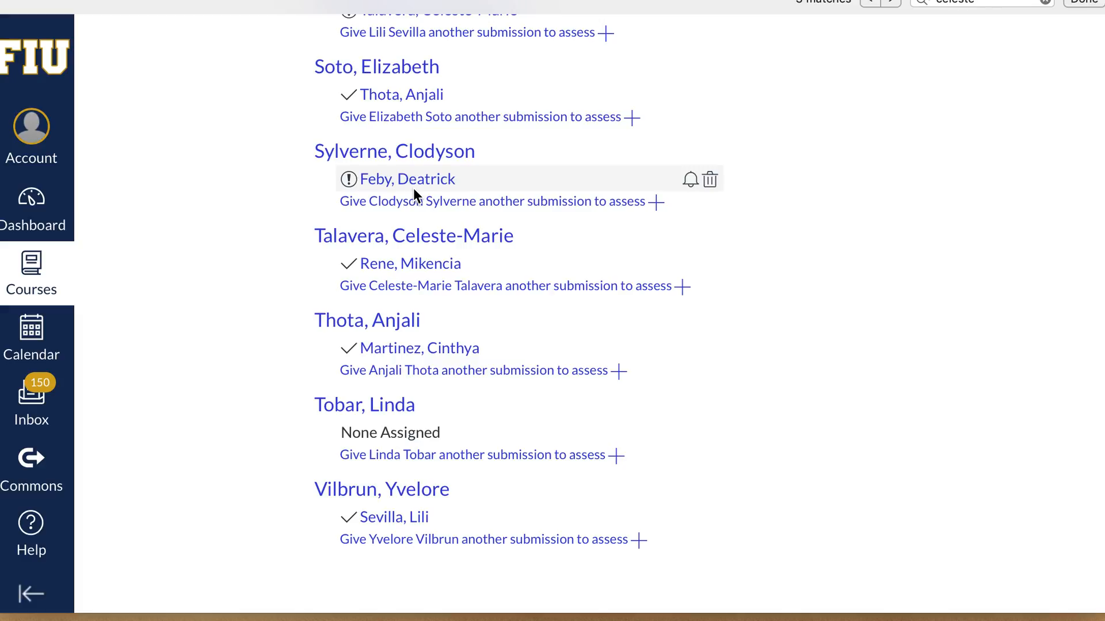
mouse_move(395, 150)
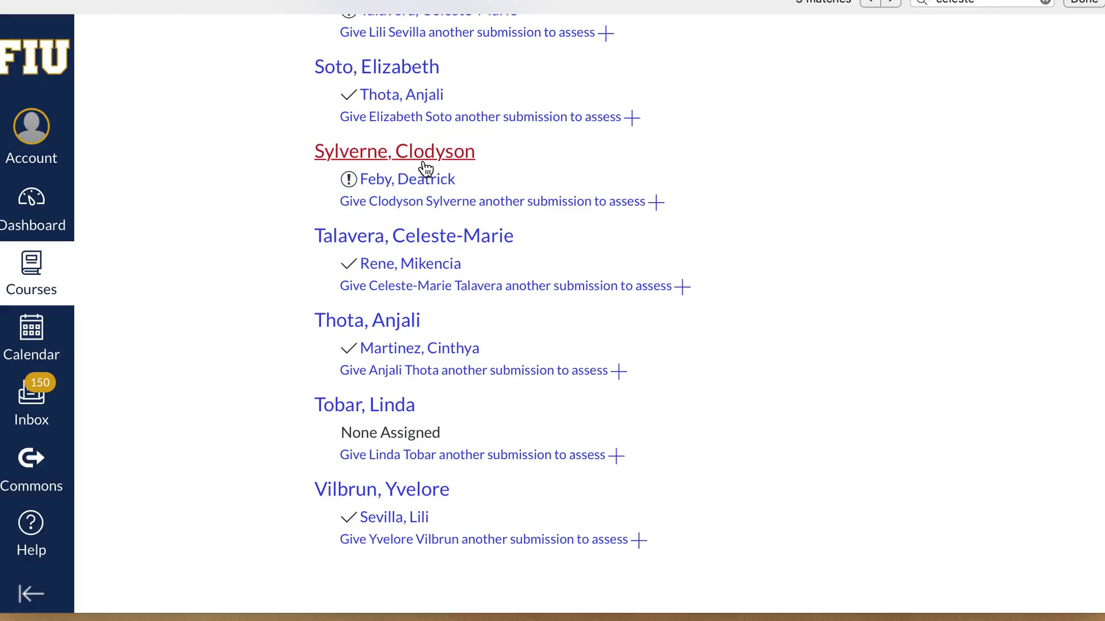
mouse_move(395, 151)
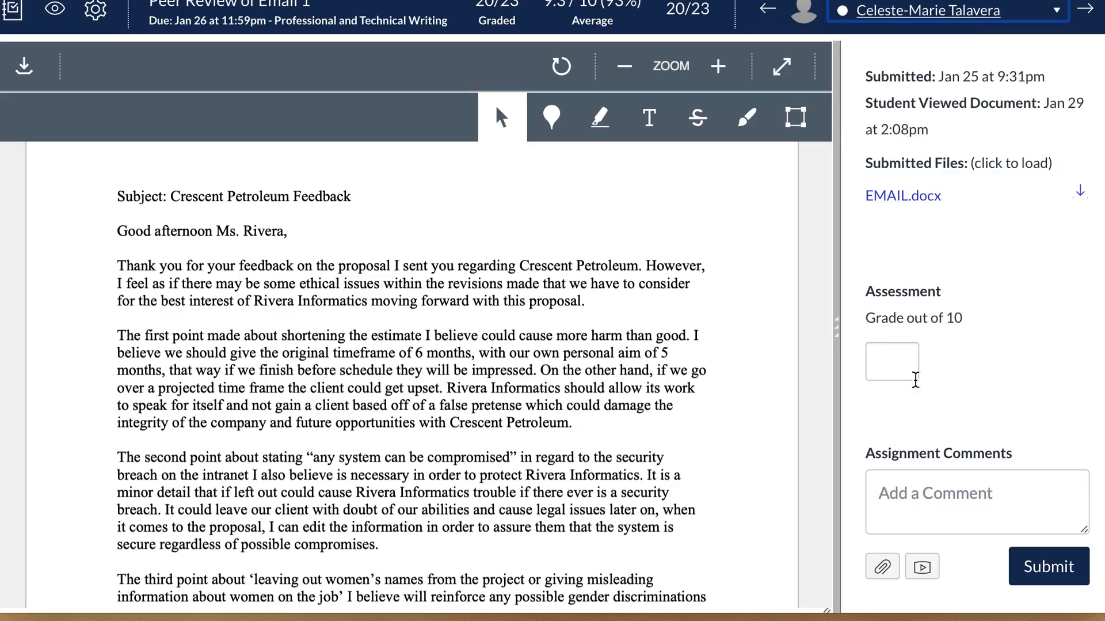
mouse_move(921, 513)
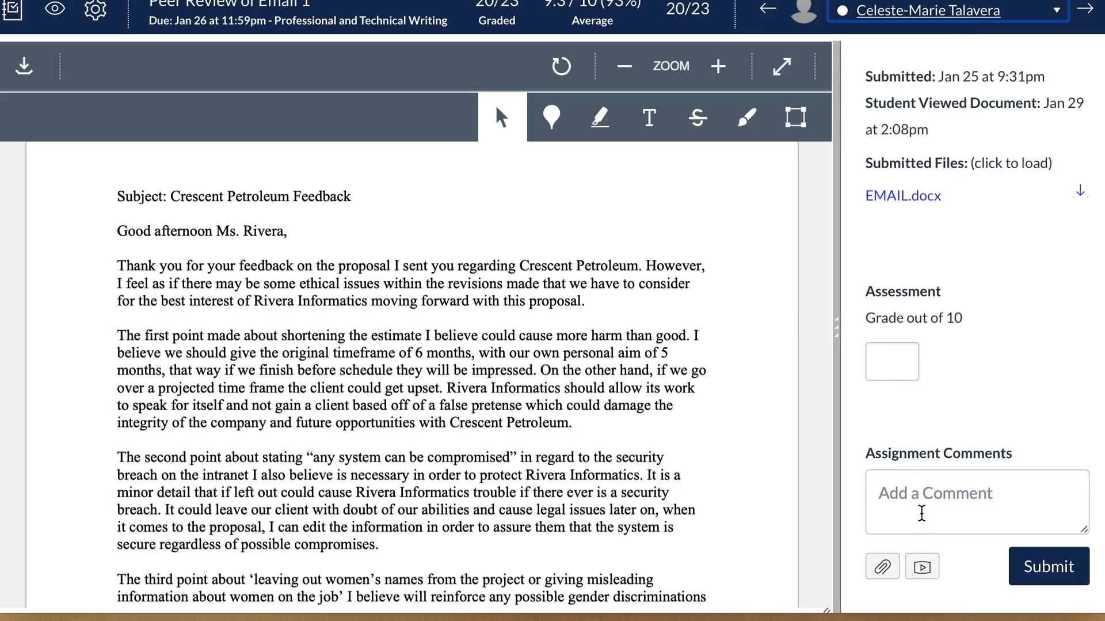